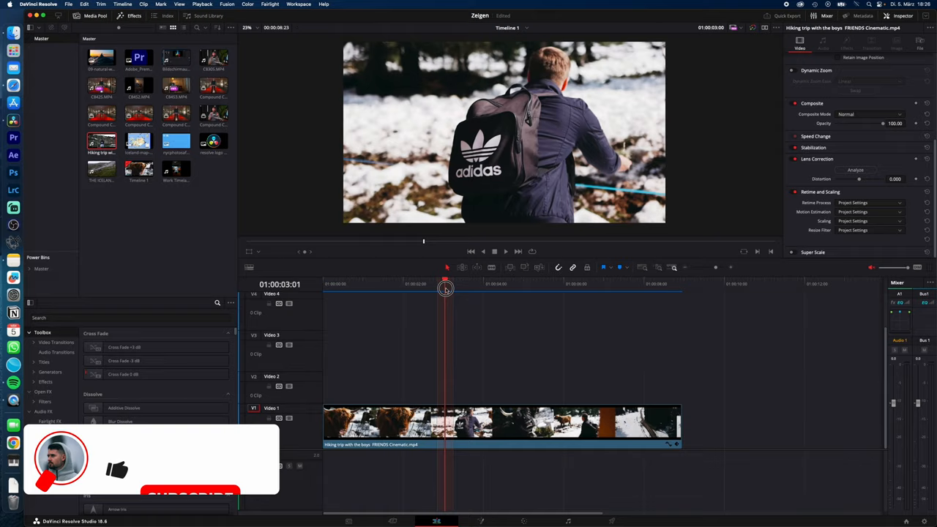
Scrub the playhead back to an earlier frame of the snowy hiking clip
left_click_drag(445, 290, 375, 293)
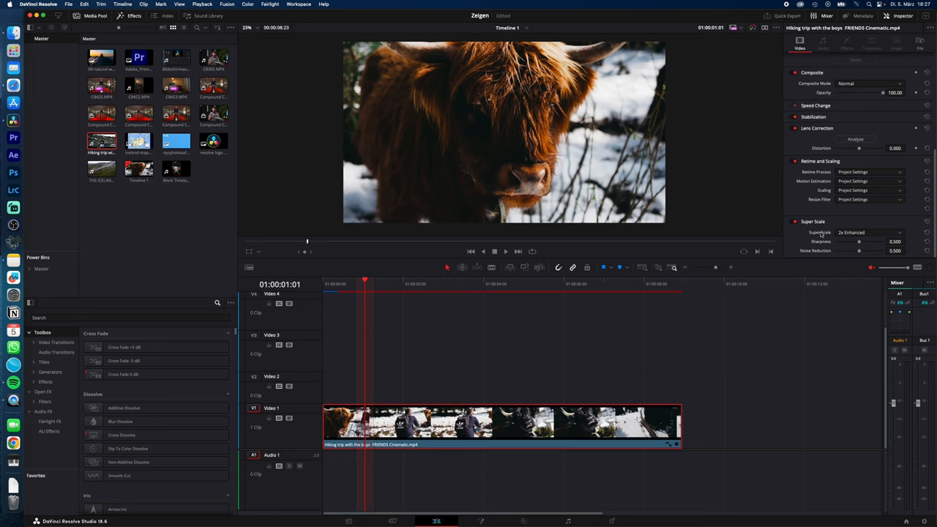
Reveal the Super Scale mode choices in the Inspector for the selected clip
left_click(870, 231)
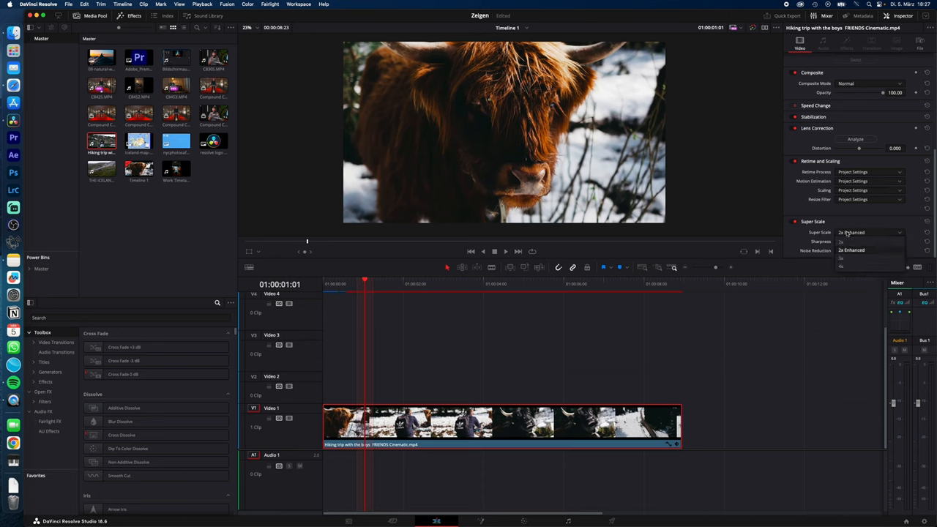